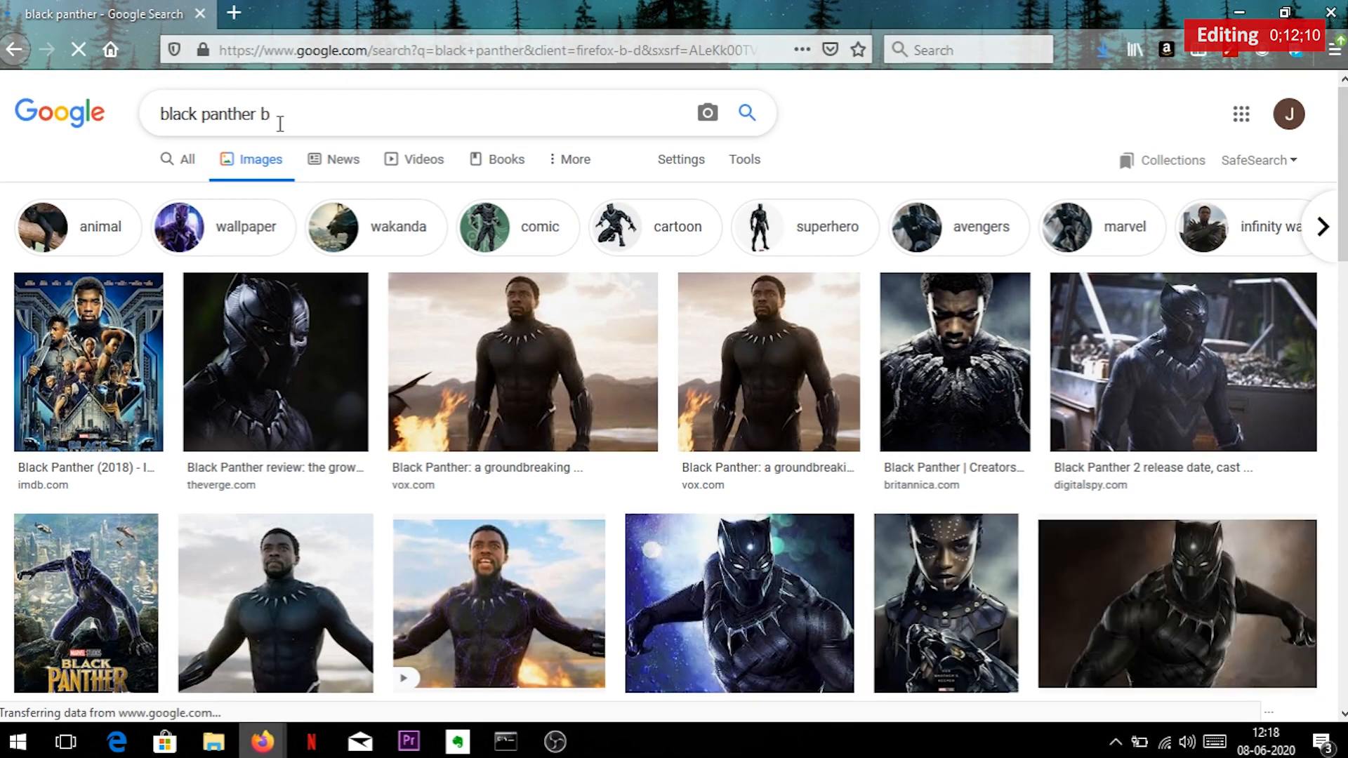
Extend the Google Images query to 'black panther black and white'
{"action": "type", "text": "lack and w"}
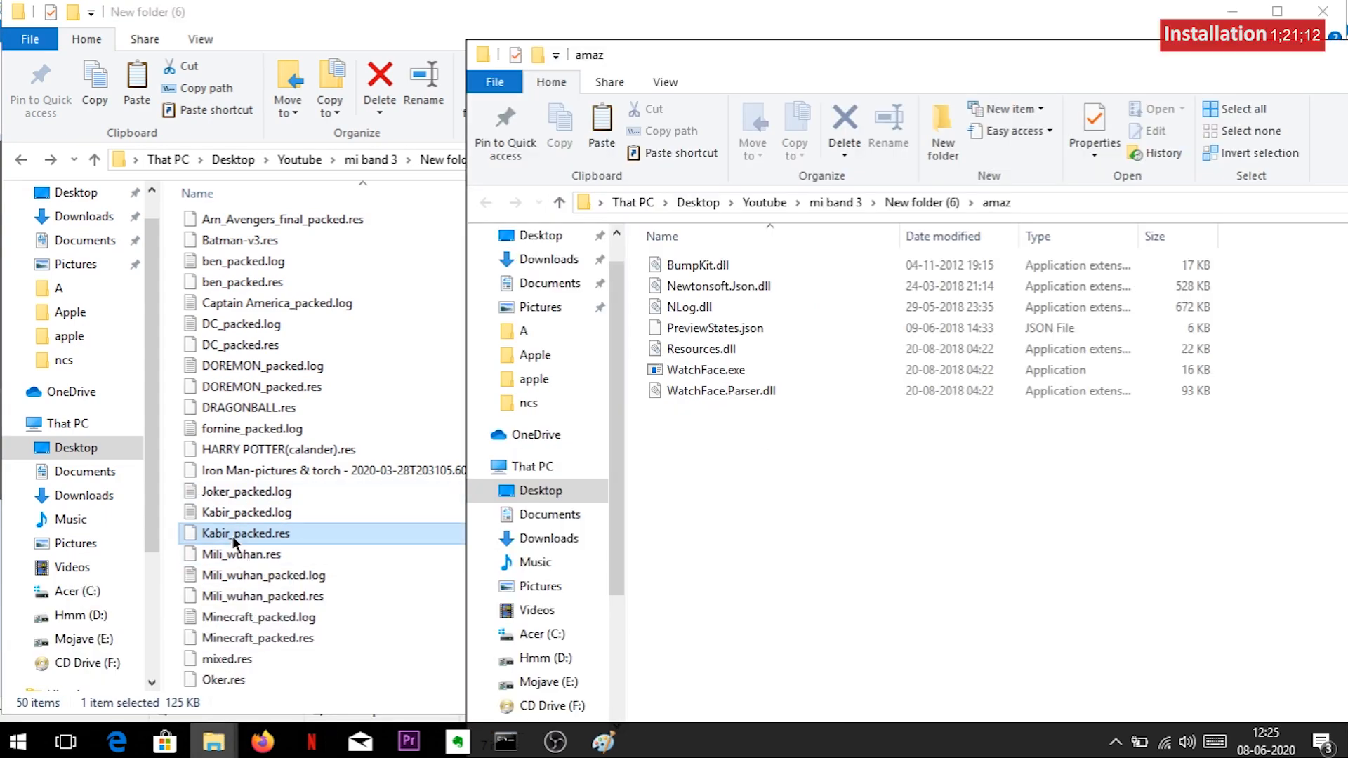
Unpack Kabir_packed.res and name the resulting folder 'Black Panther'
{"action": "double_click", "coordinate": [704, 369]}
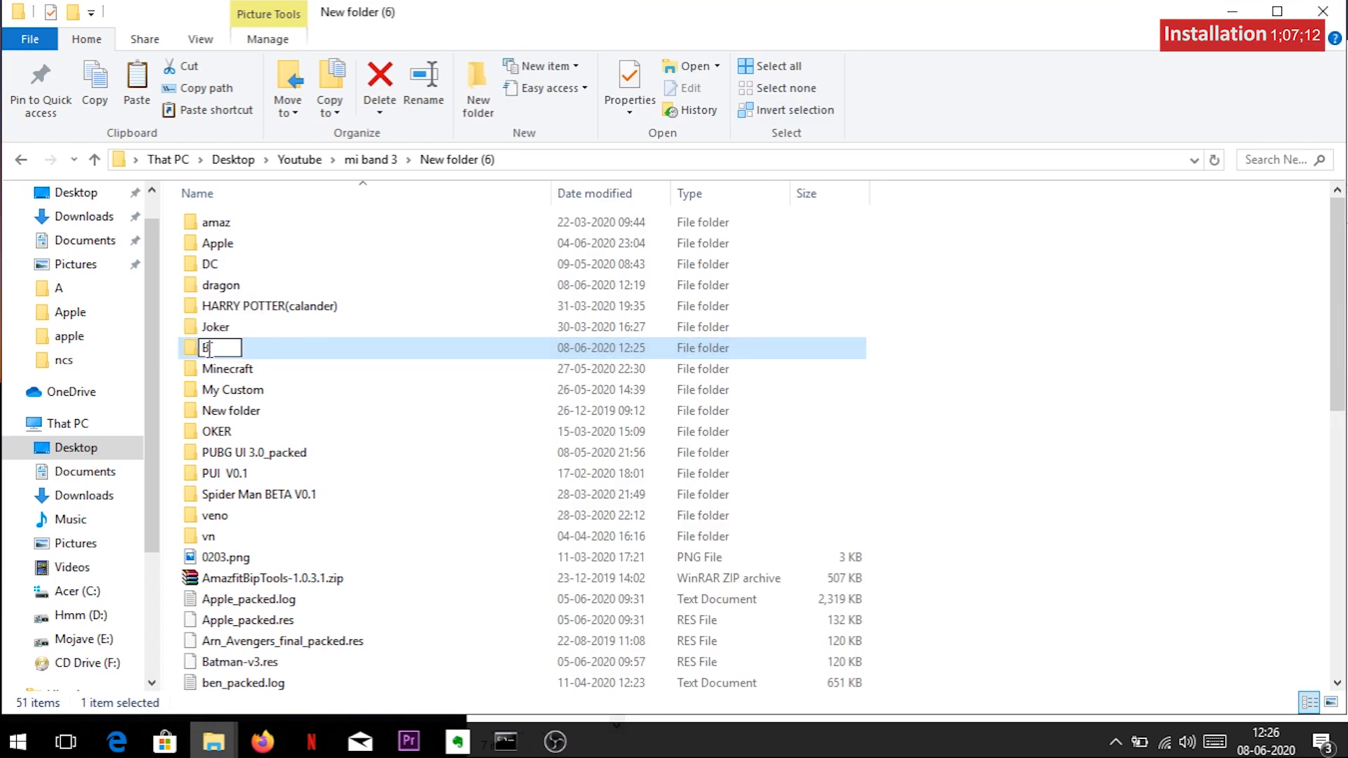
{"action": "type", "text": "lack"}
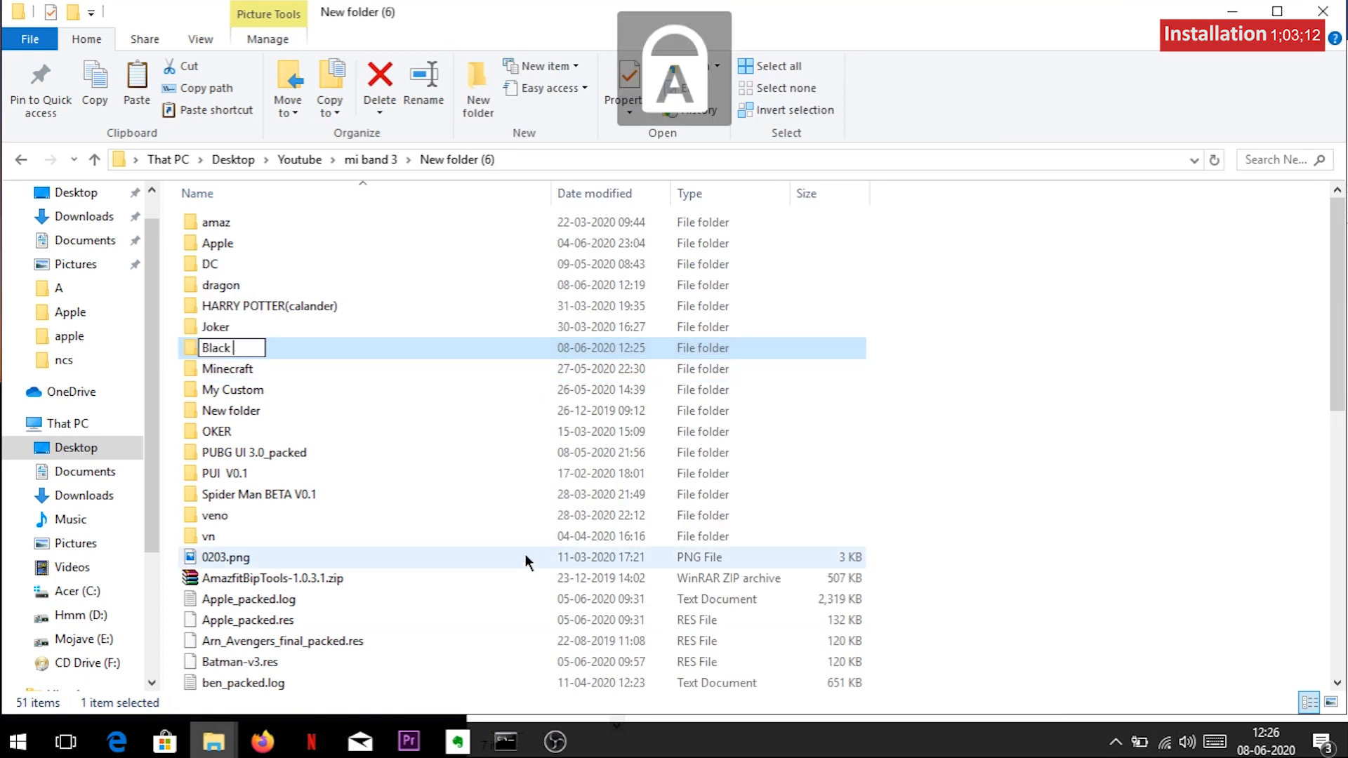
{"action": "type", "text": "Pan"}
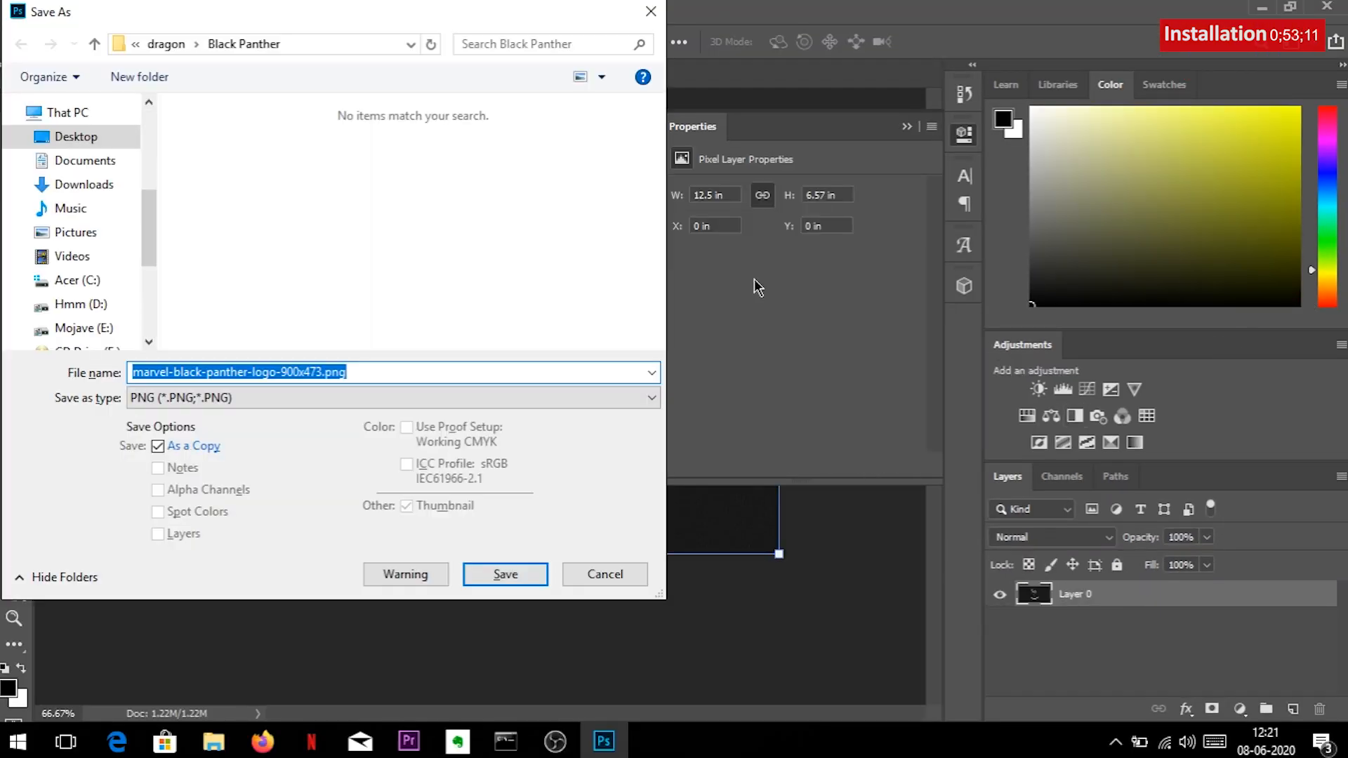
Save the Black Panther logo as a PNG and reopen it in Paint
{"action": "left_click", "coordinate": [505, 575]}
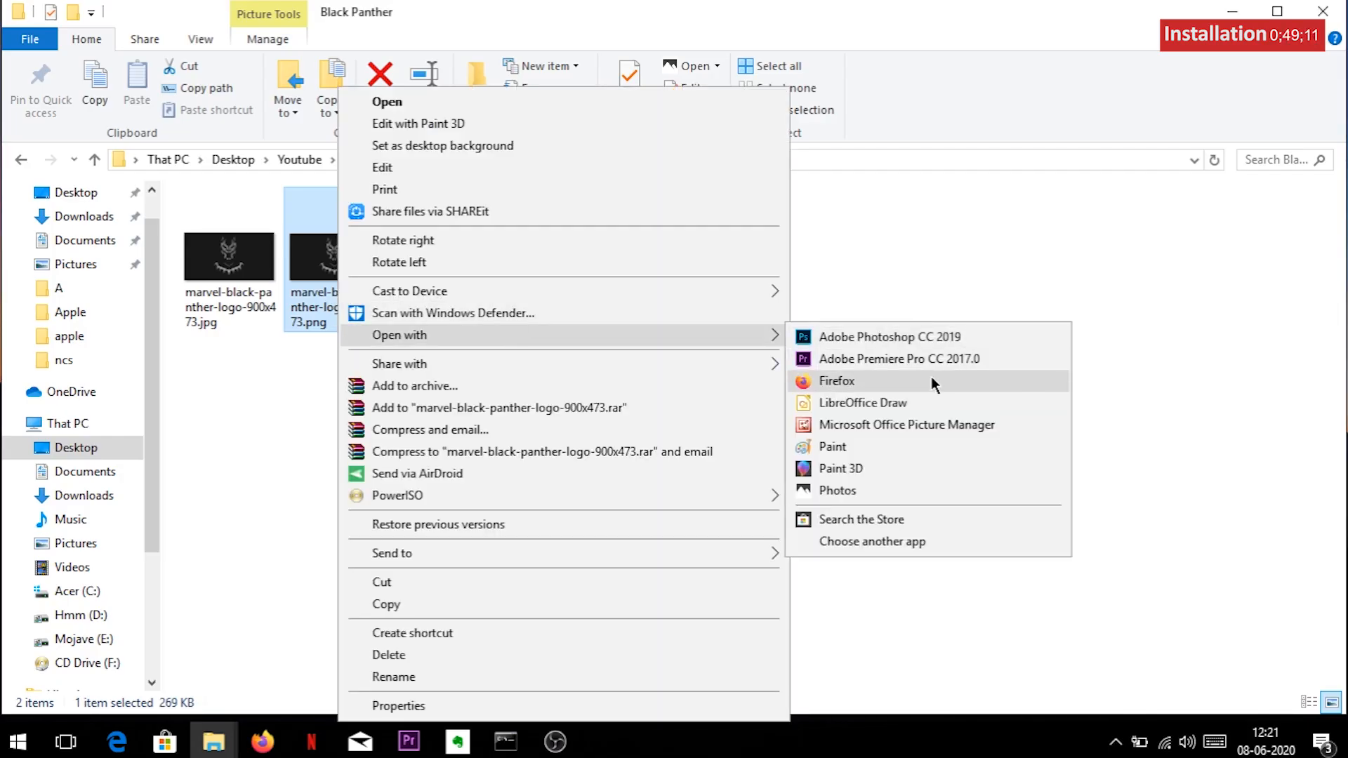
{"action": "left_click", "coordinate": [832, 447]}
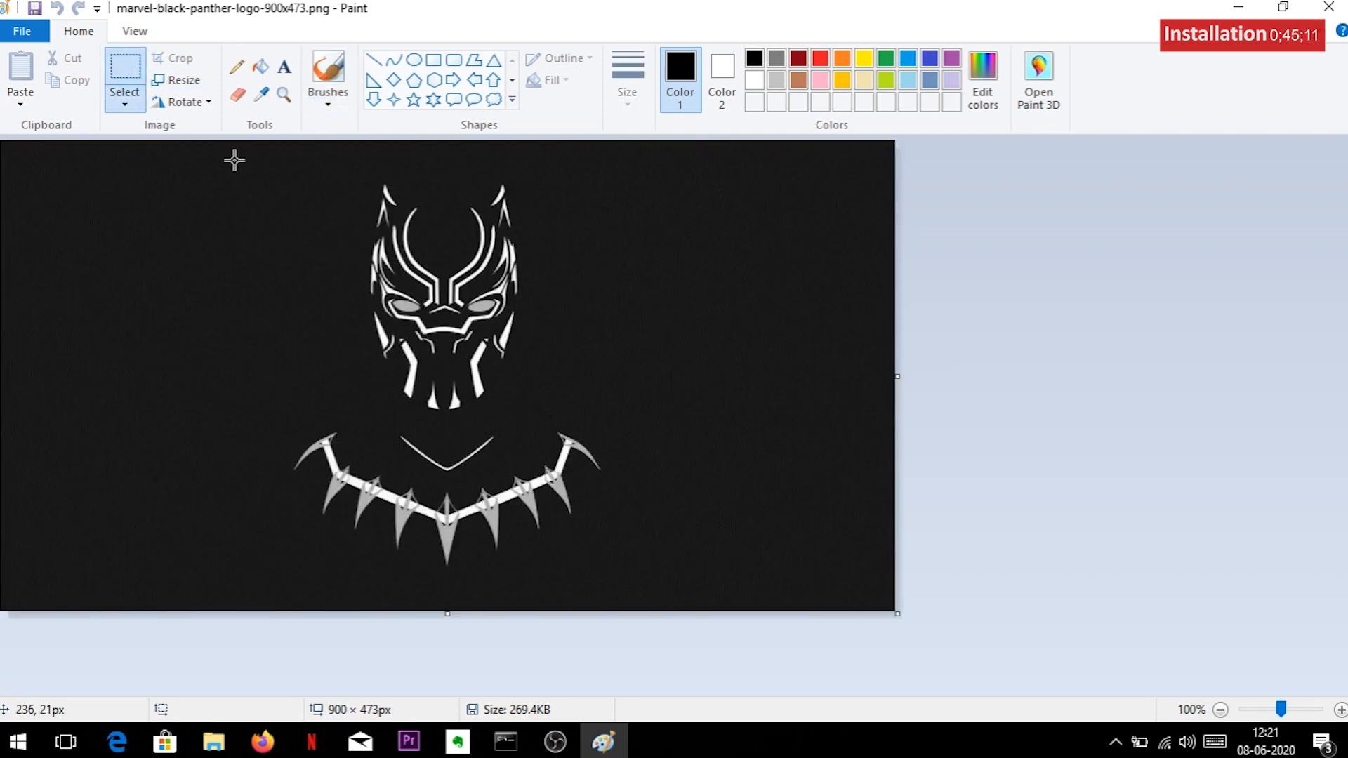
Resize the Black Panther image to 80×120 pixels
{"action": "left_click", "coordinate": [181, 78]}
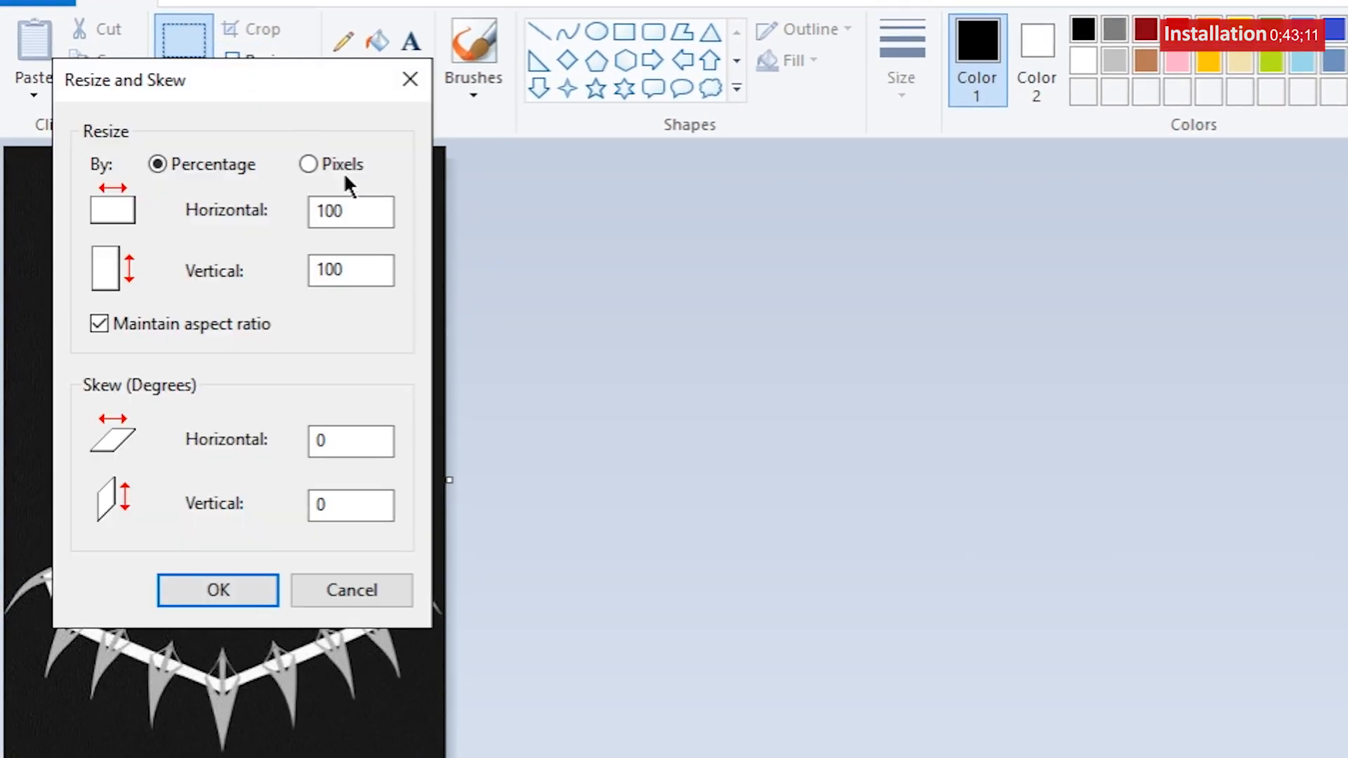
{"action": "left_click", "coordinate": [307, 164]}
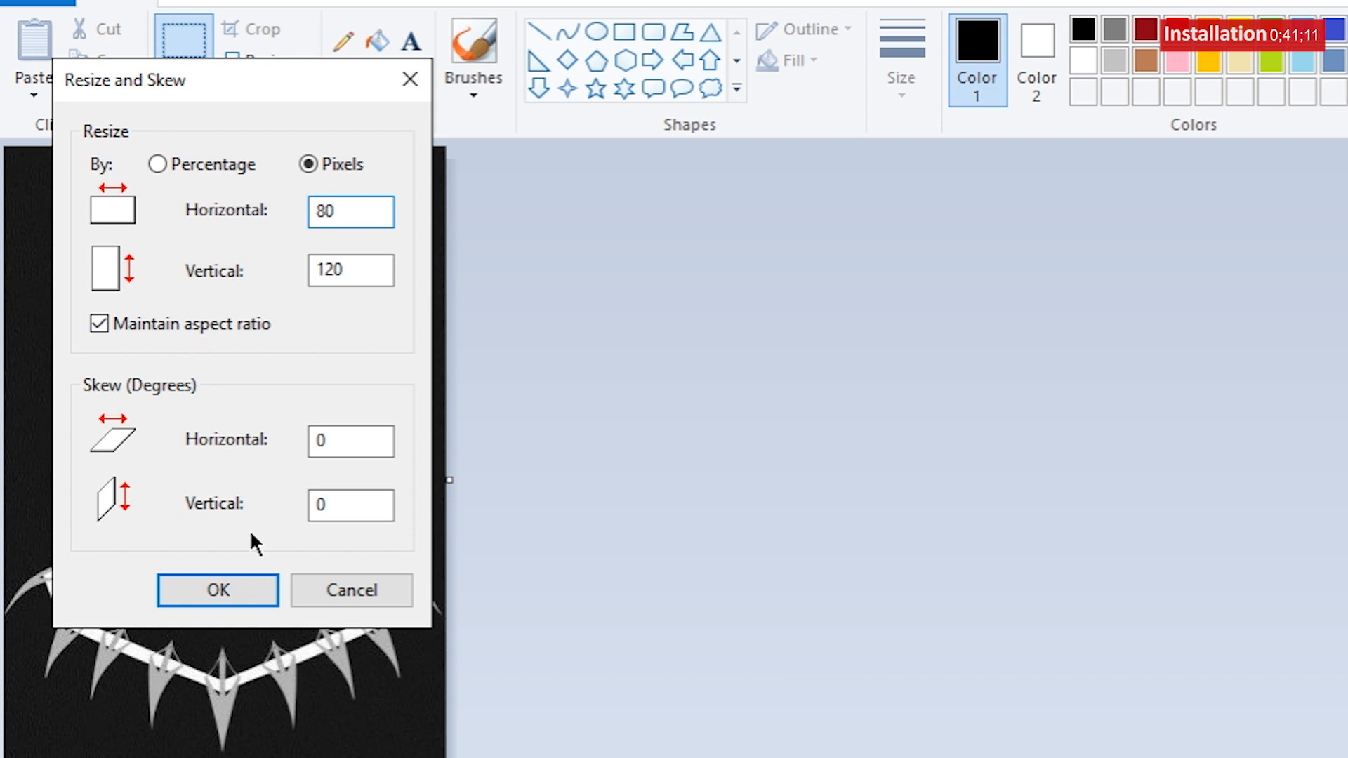
{"action": "mouse_move", "coordinate": [198, 581]}
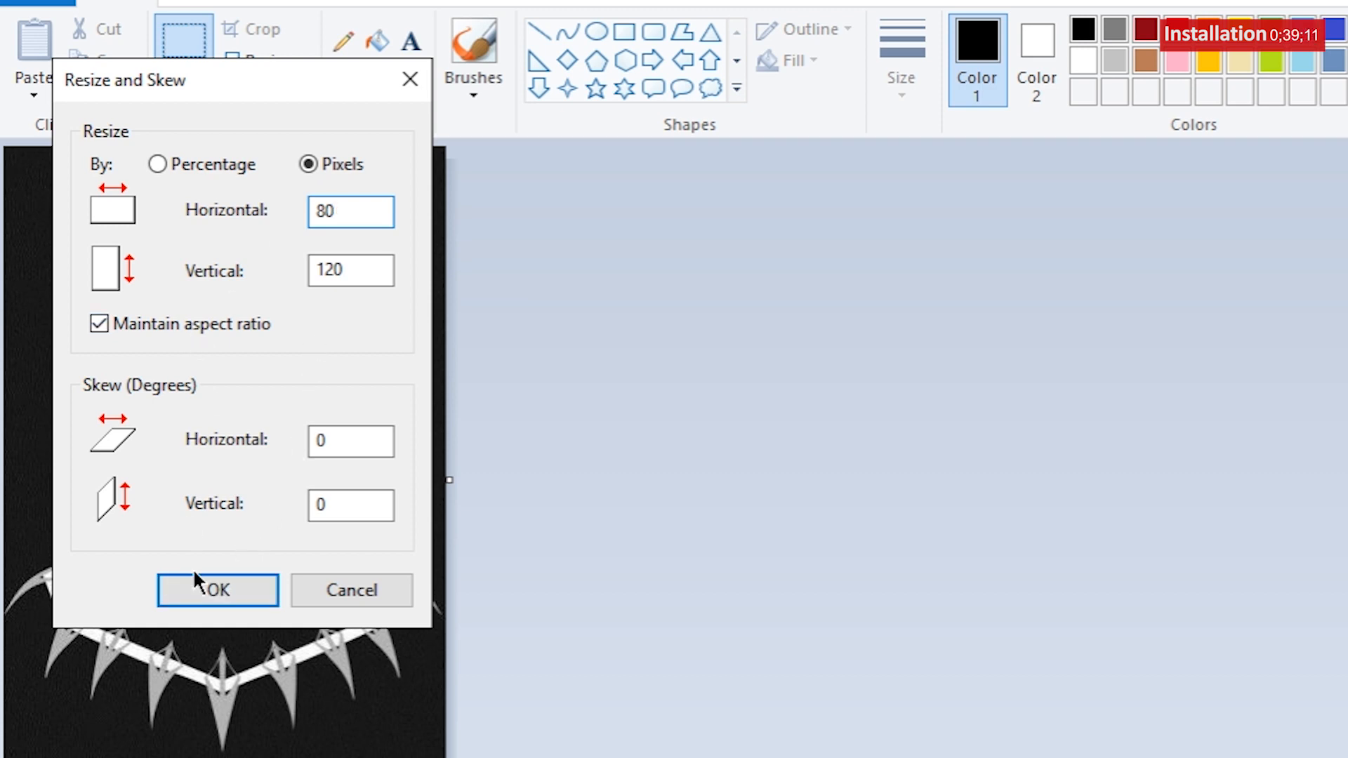
{"action": "left_click", "coordinate": [216, 589]}
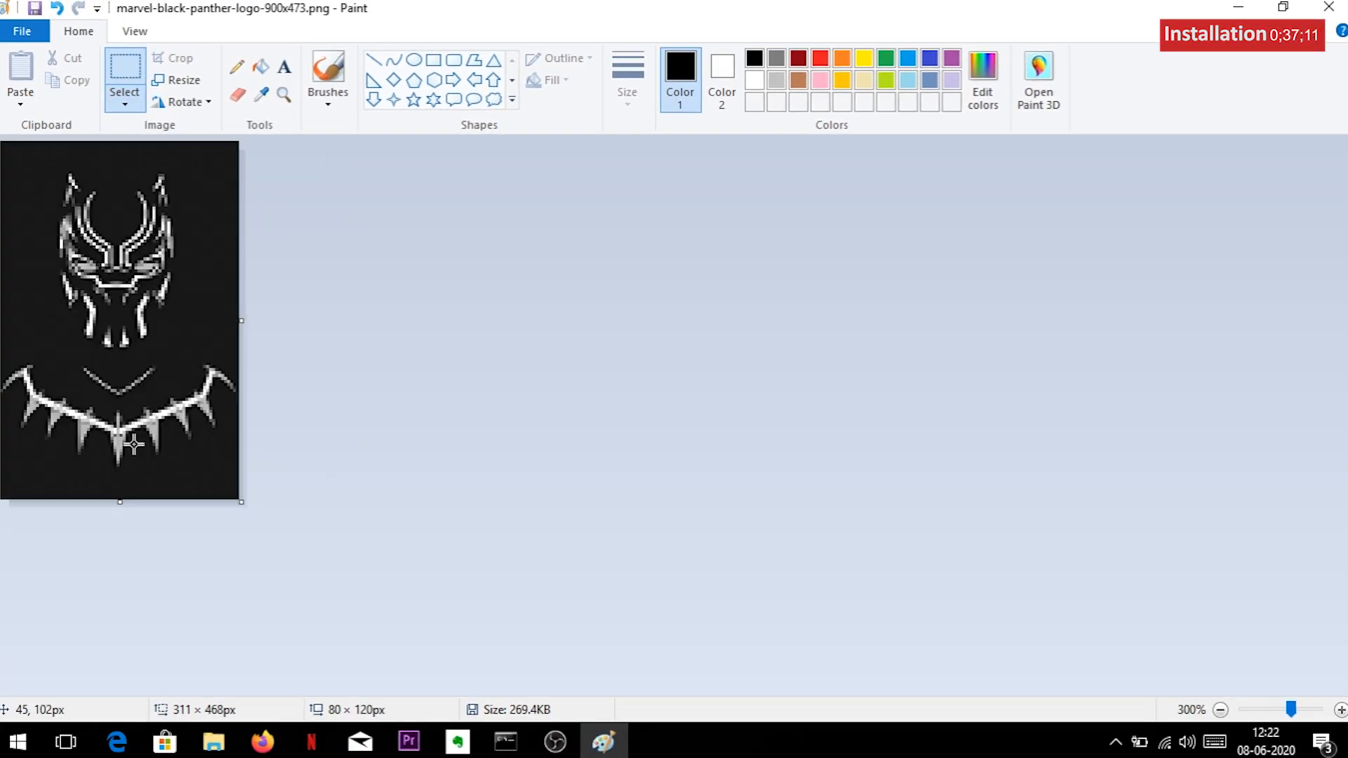
Save the image over 0473.png in Kabir_packed, replacing the existing file
{"action": "left_click", "coordinate": [23, 31]}
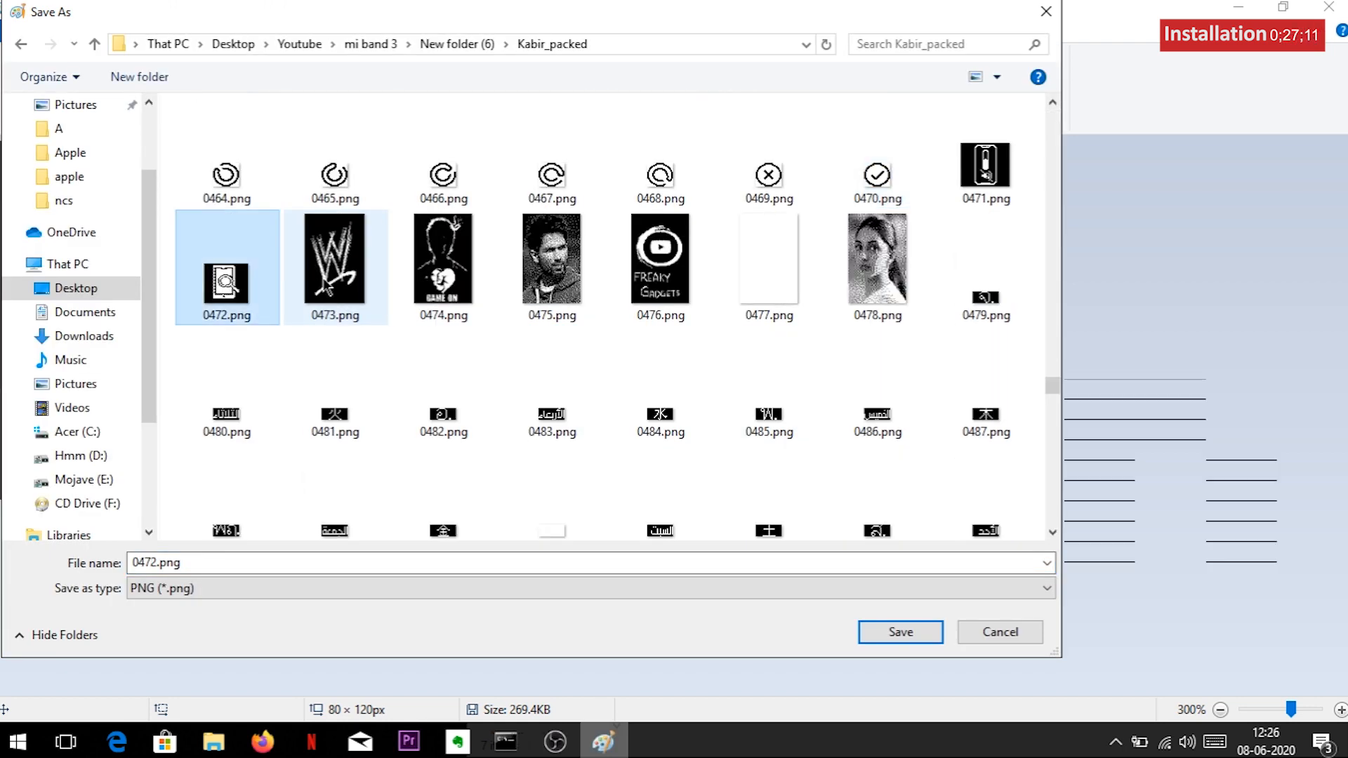
{"action": "left_click", "coordinate": [335, 260]}
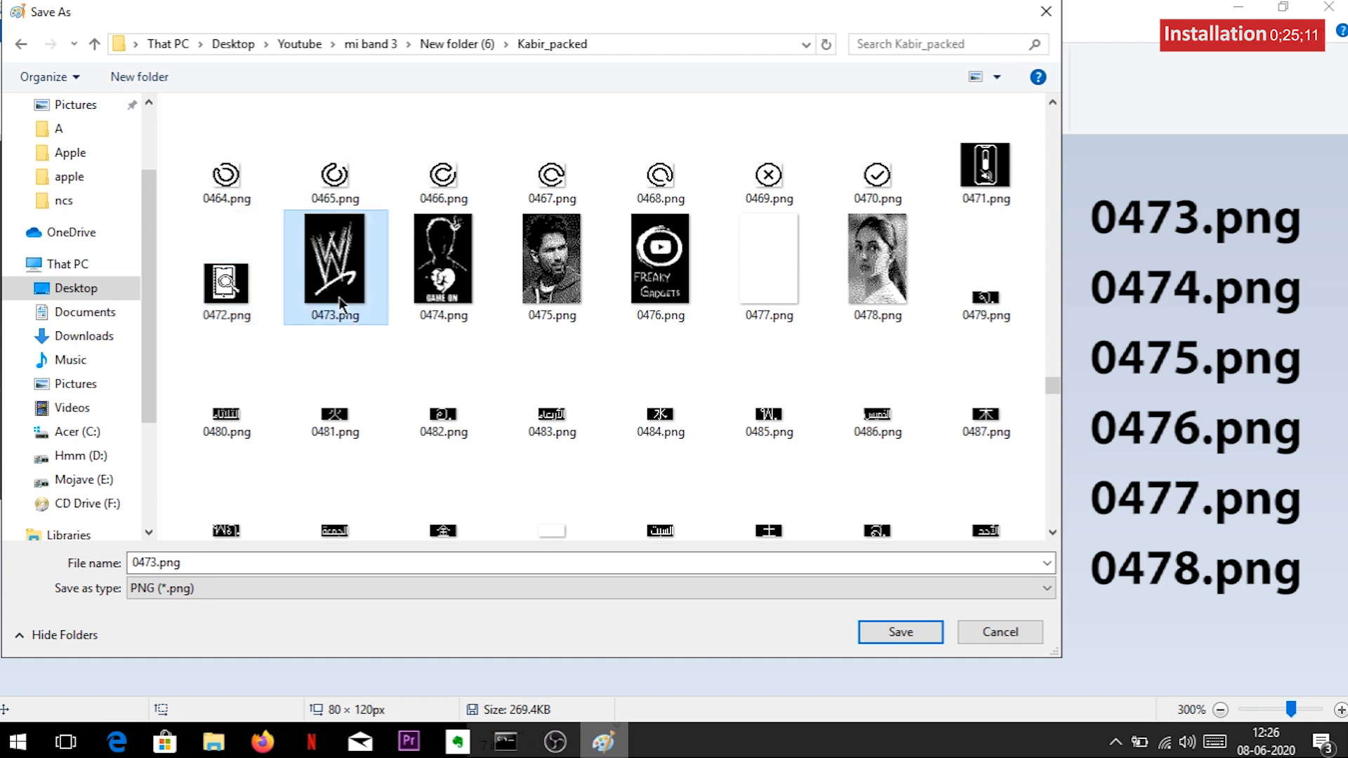
{"action": "left_click", "coordinate": [900, 632]}
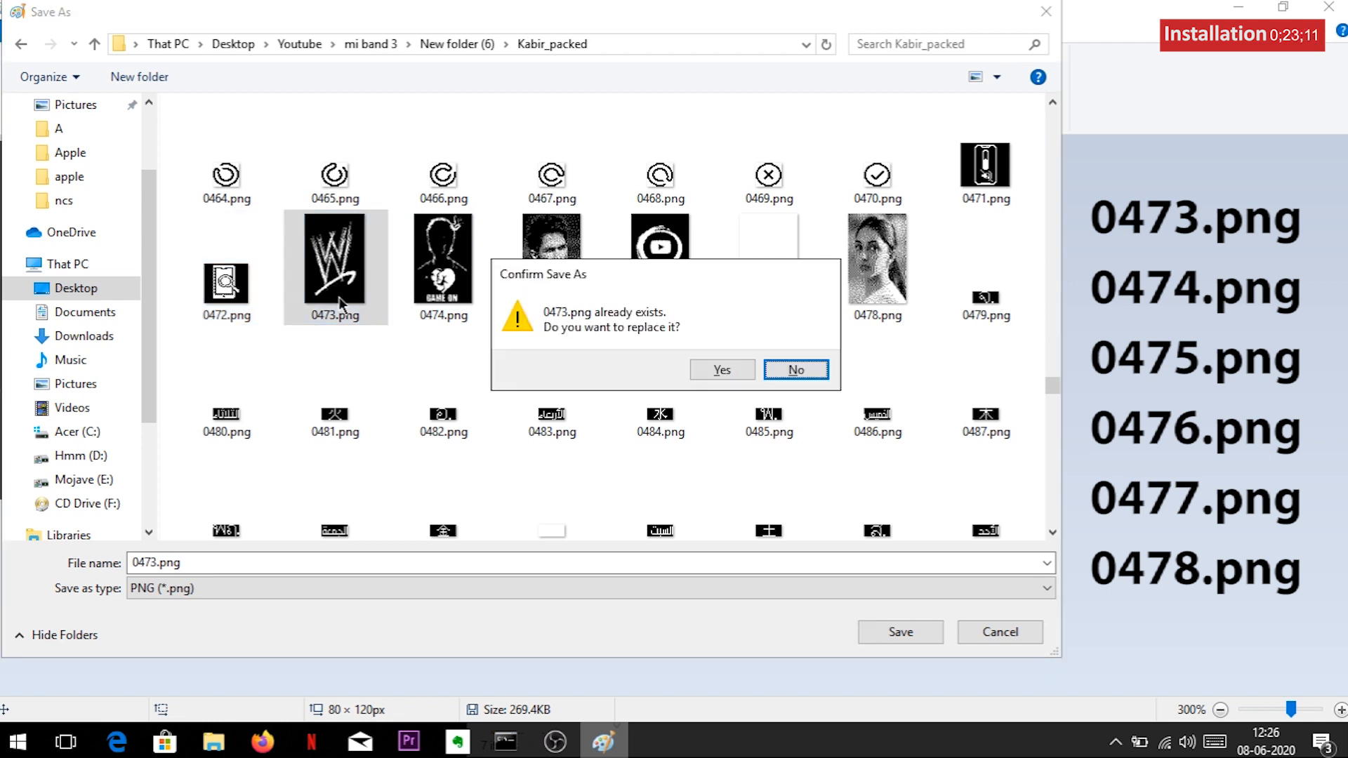
{"action": "mouse_move", "coordinate": [720, 369]}
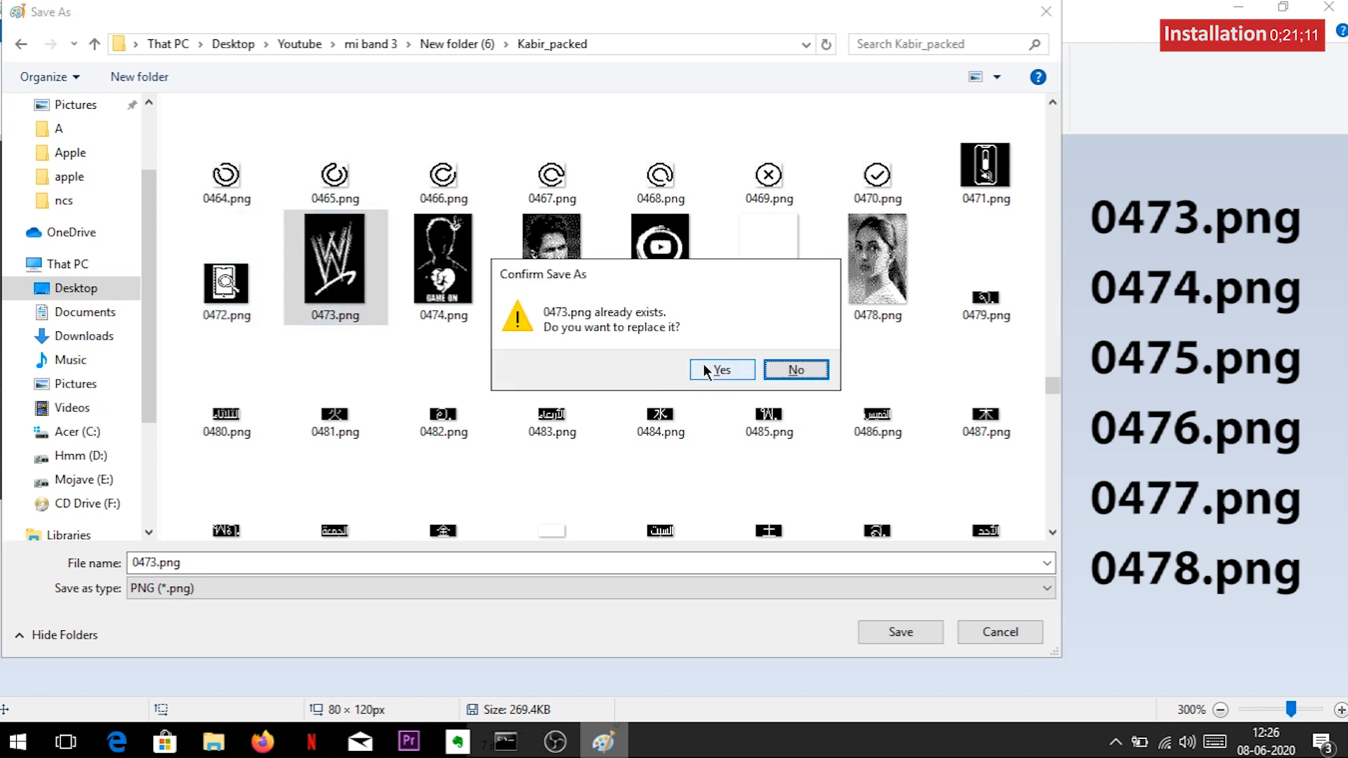
{"action": "left_click", "coordinate": [720, 369]}
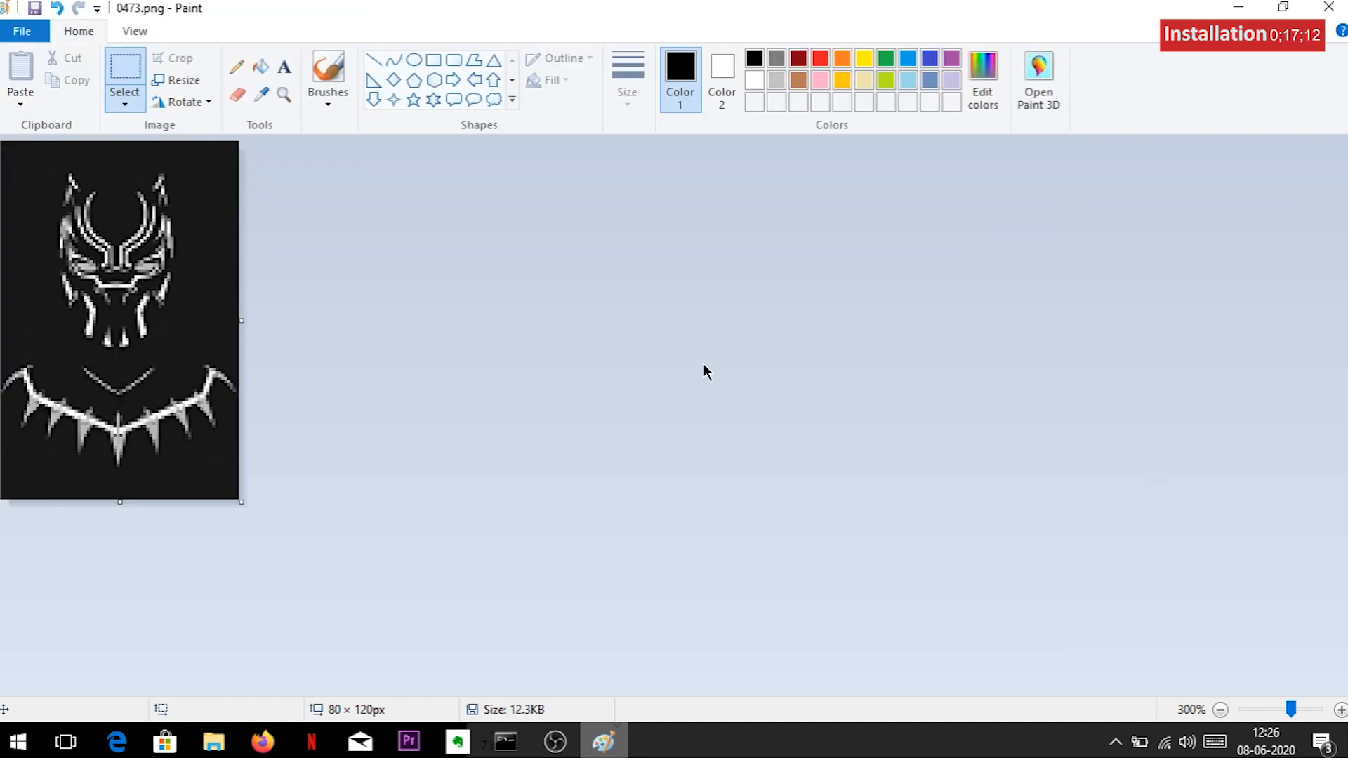
{"action": "mouse_move", "coordinate": [917, 195]}
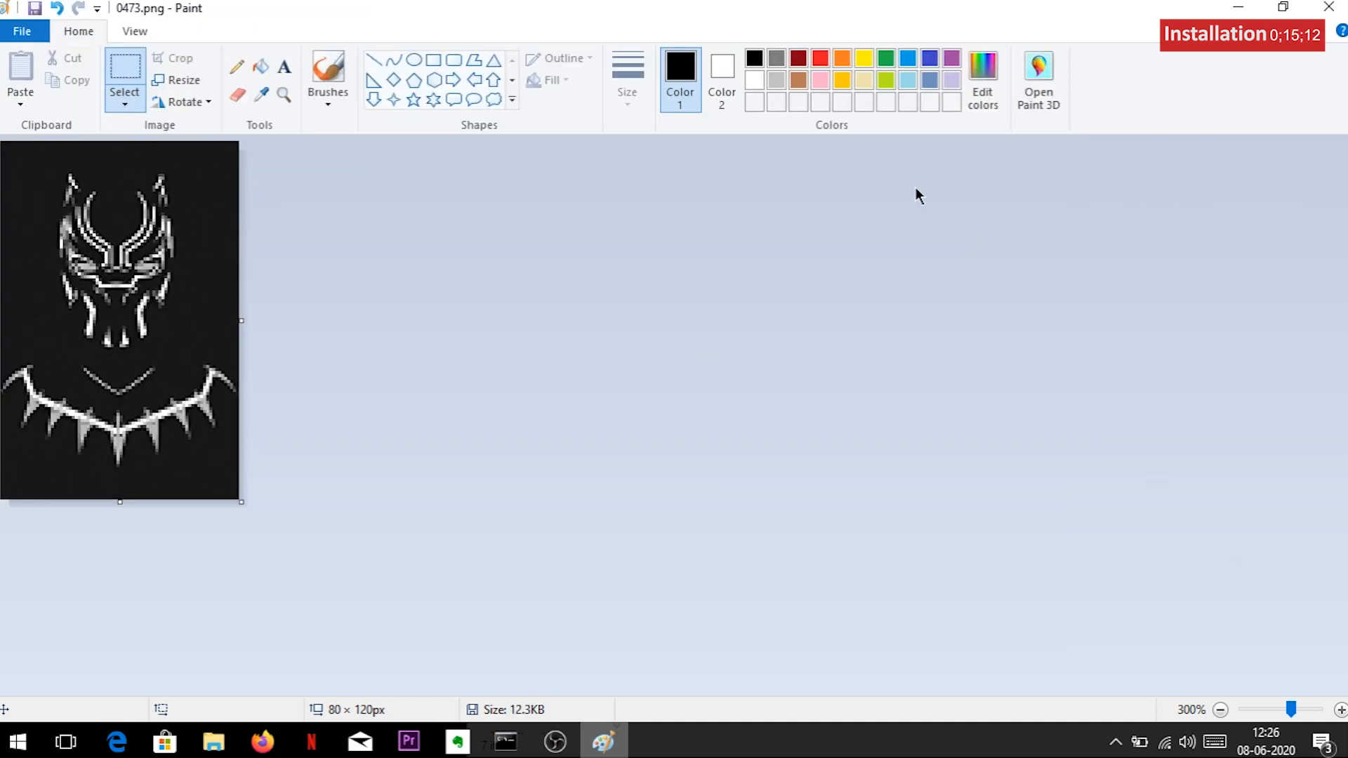
{"action": "left_click", "coordinate": [213, 741]}
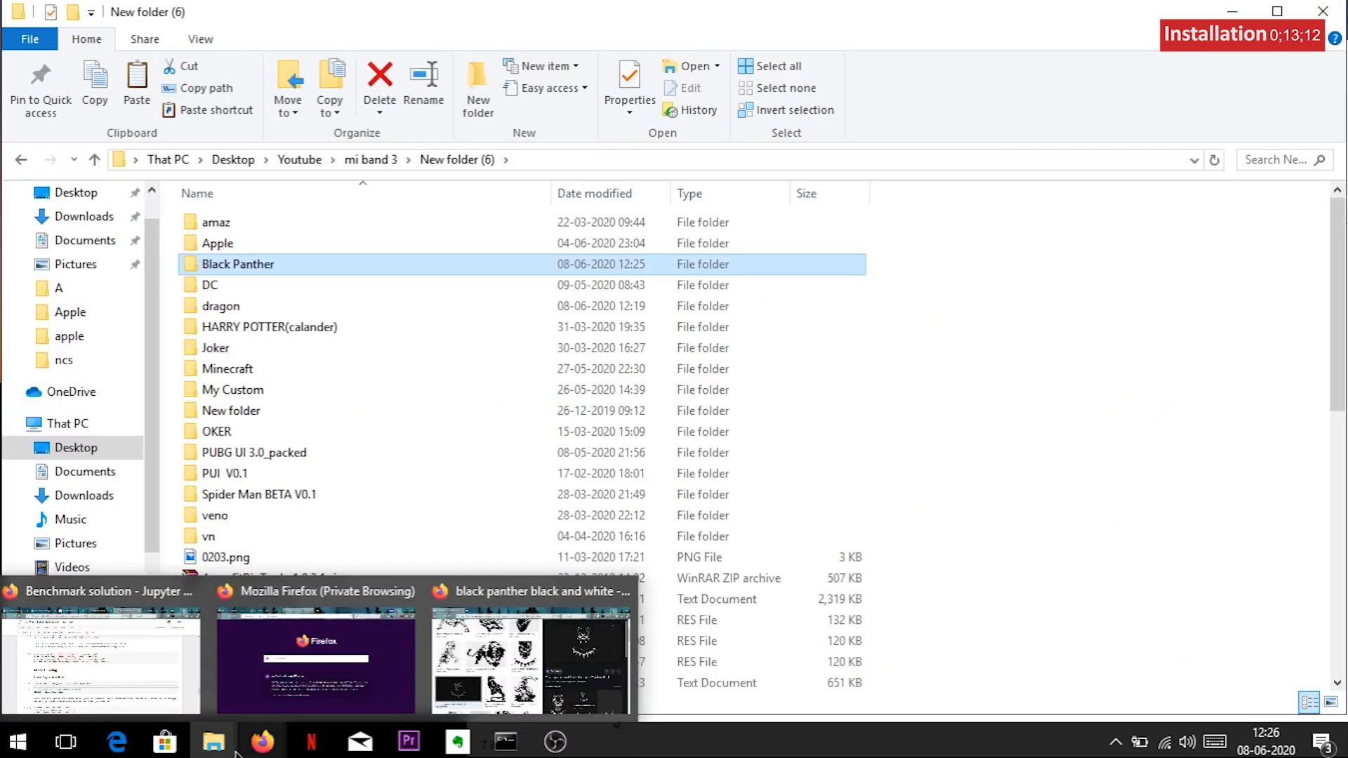
Repack the folder and select the resulting Black Panther_packed.res in New folder (6)
{"action": "double_click", "coordinate": [216, 221]}
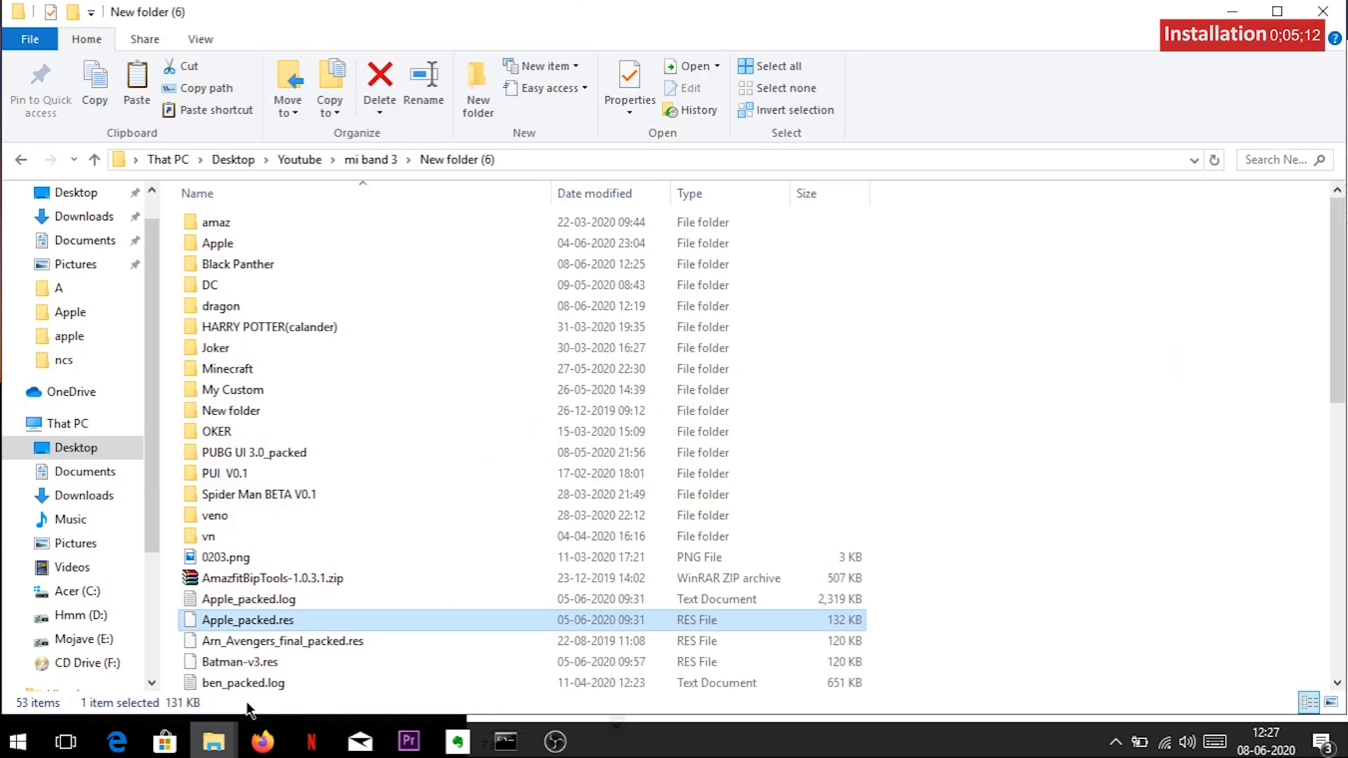
{"action": "scroll", "scroll_direction": "down", "scroll_amount": 3}
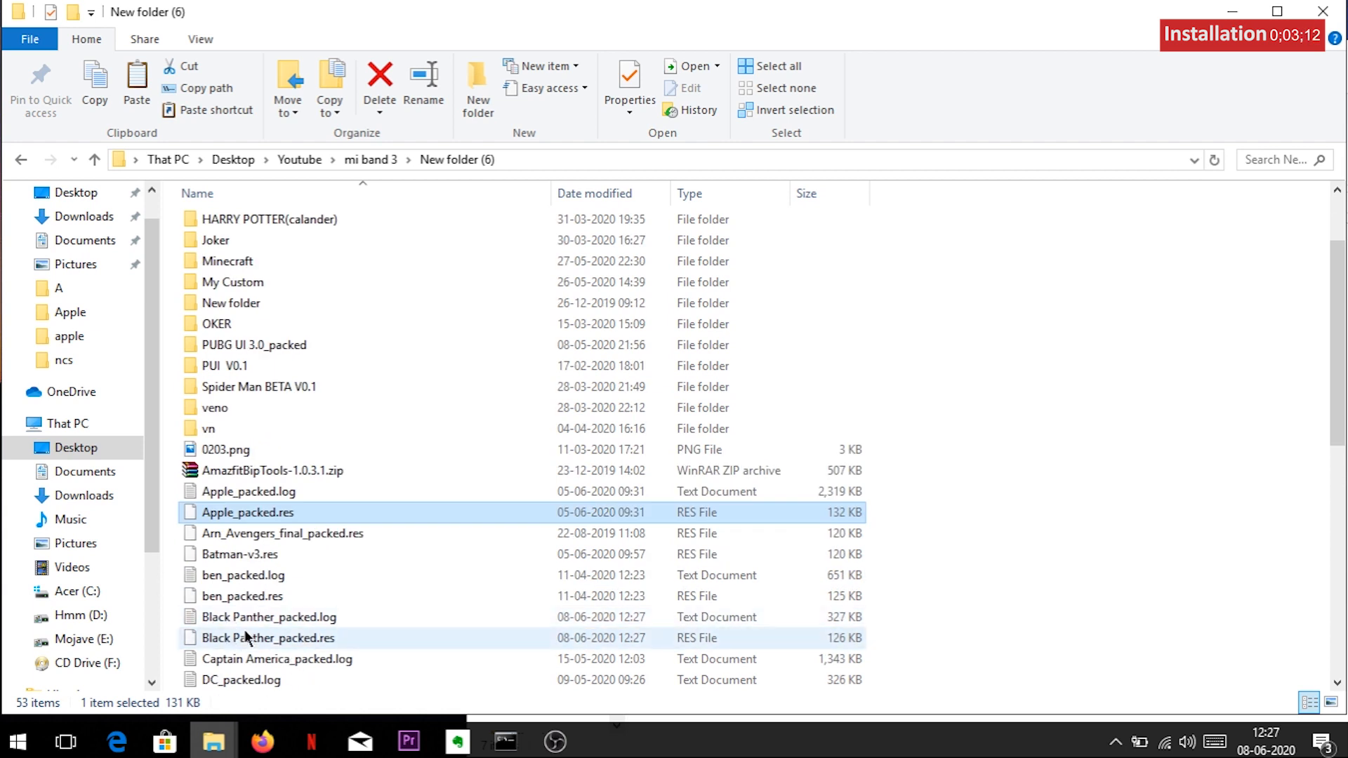
{"action": "left_click", "coordinate": [267, 637]}
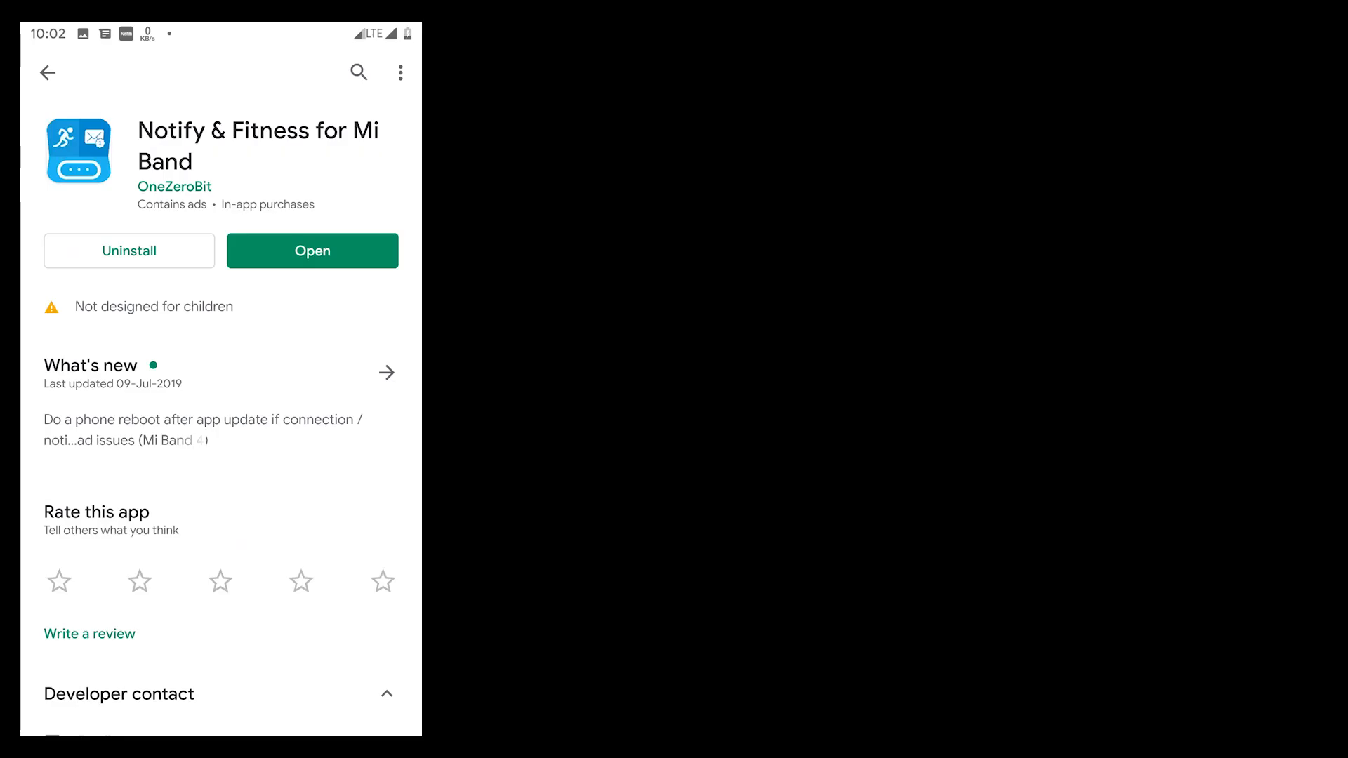
Launch Notify & Fitness for Mi Band, then start the giveaway's YouTube-visit entry
{"action": "left_click", "coordinate": [312, 250]}
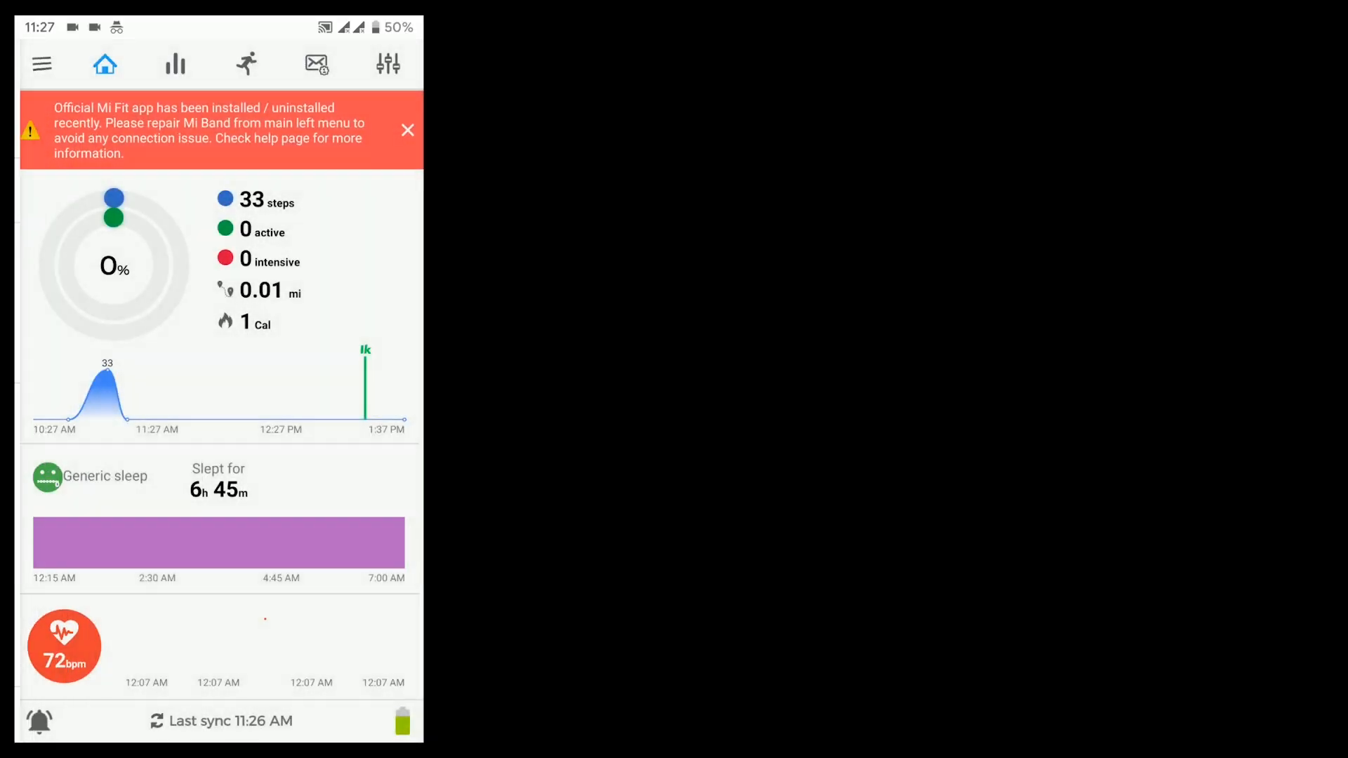
{"action": "left_click", "coordinate": [387, 63]}
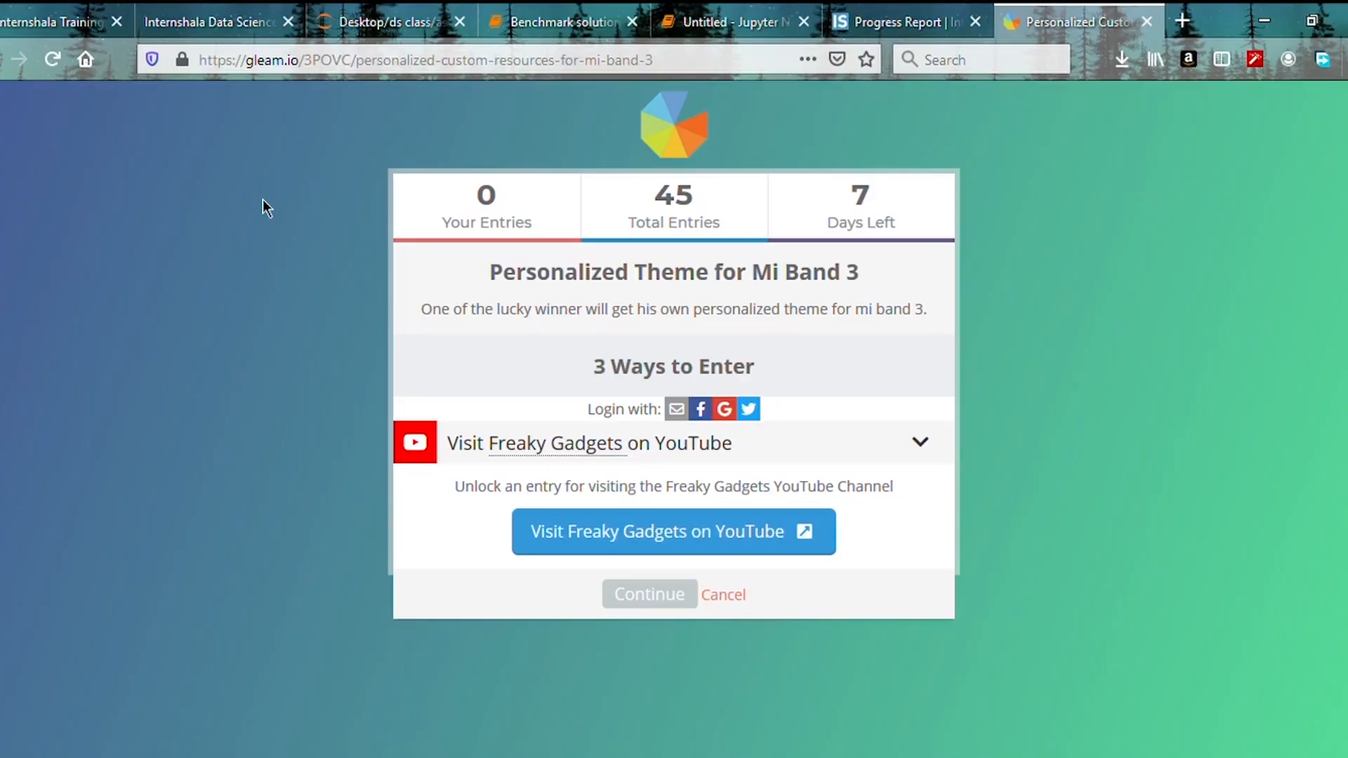
{"action": "left_click", "coordinate": [673, 531]}
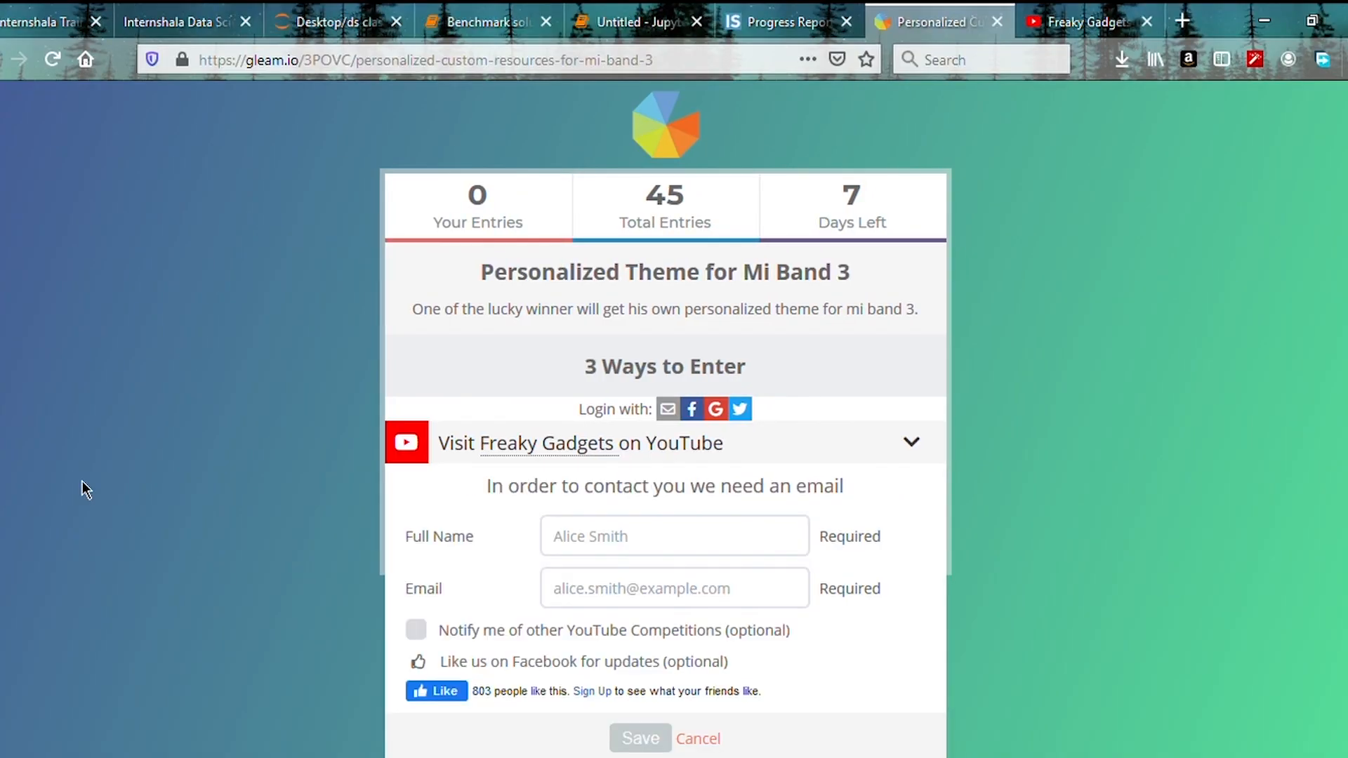